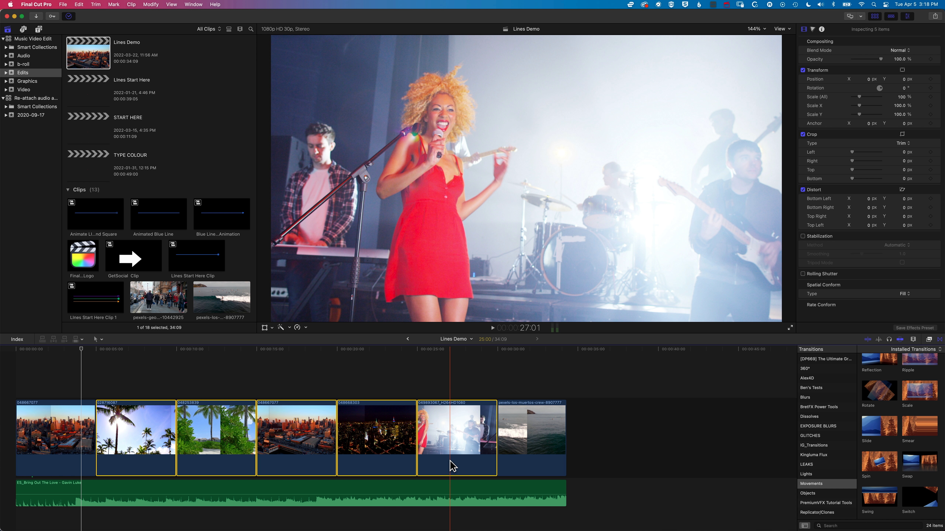
Bring up the Timeline Index listing every item in the Lines Demo timeline
{"action": "key", "text": "cmd"}
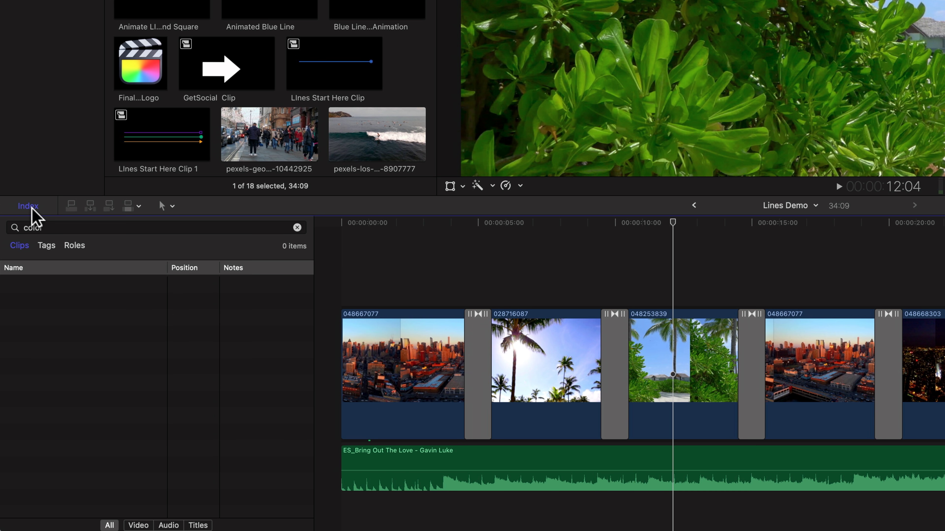
Search the index for 'cro' and select all six Cross Dissolves from first to last
{"action": "left_click", "coordinate": [297, 227]}
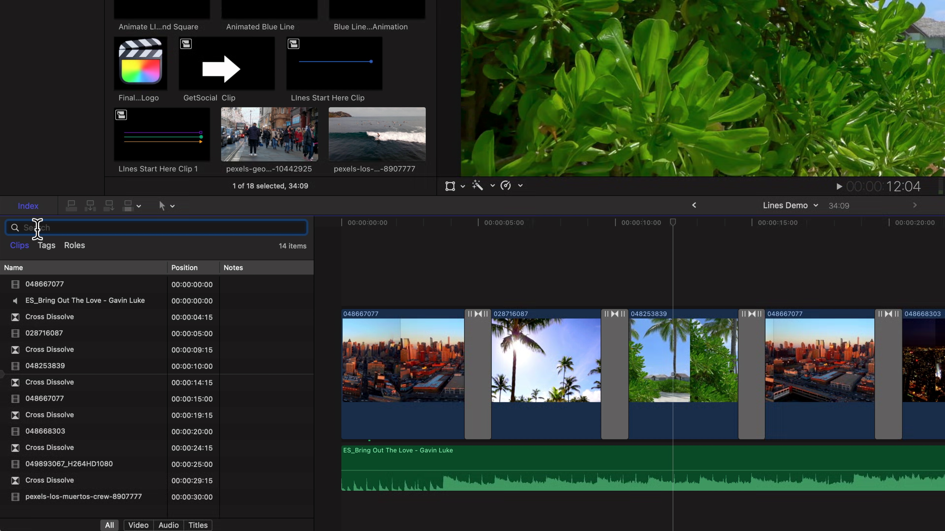
{"action": "type", "text": "c"}
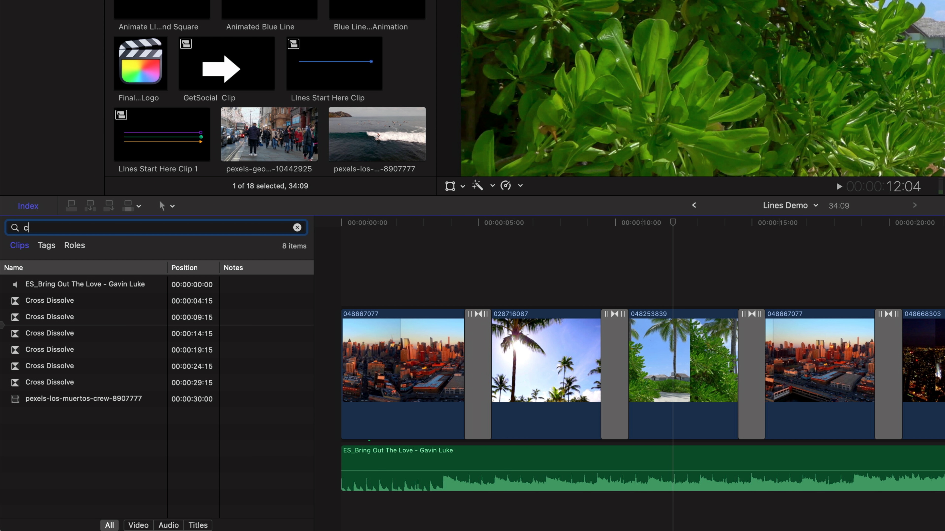
{"action": "type", "text": "ro"}
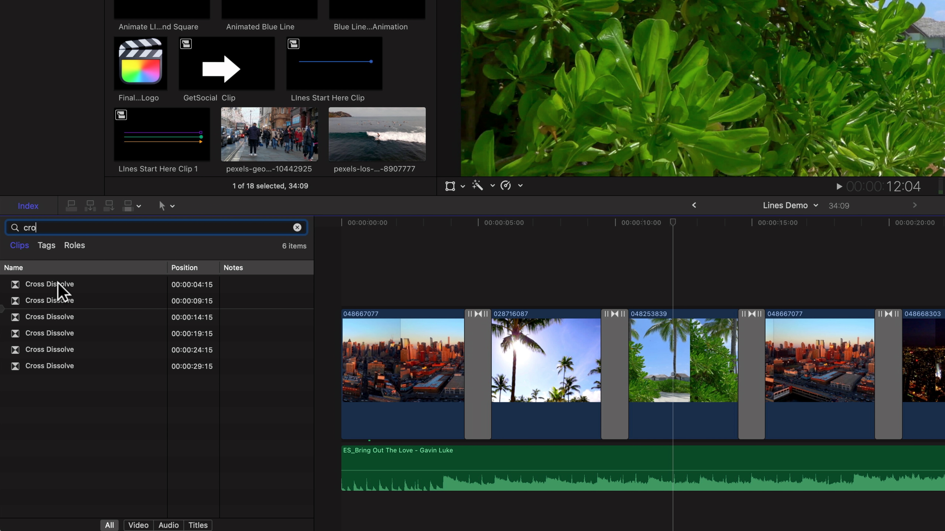
{"action": "left_click", "coordinate": [49, 284]}
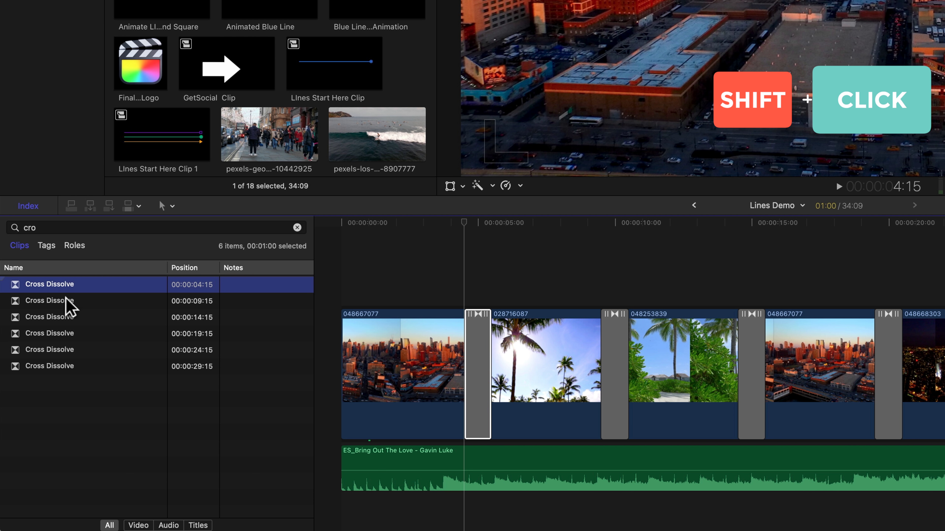
{"action": "left_click", "coordinate": [49, 365]}
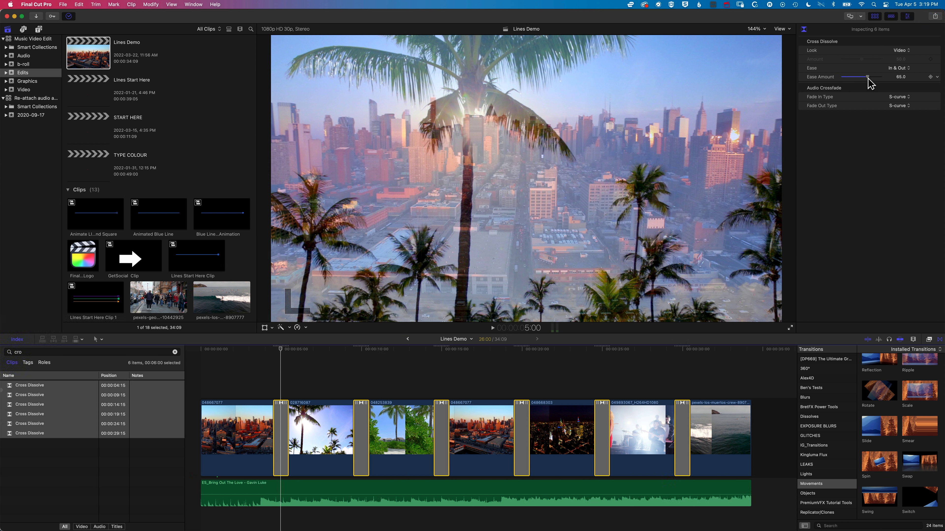
Set the selected dissolves' Ease to Out in the Transition Inspector
{"action": "left_click", "coordinate": [898, 67]}
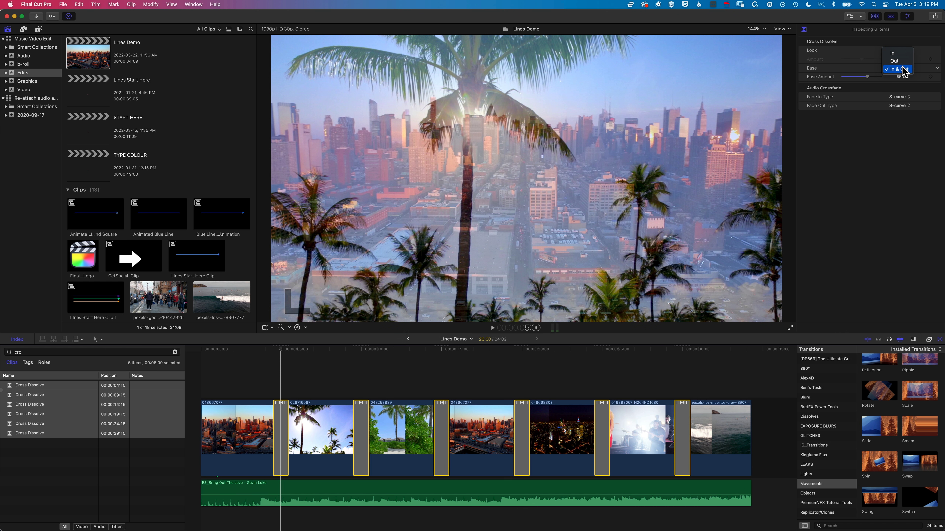
{"action": "left_click", "coordinate": [897, 50]}
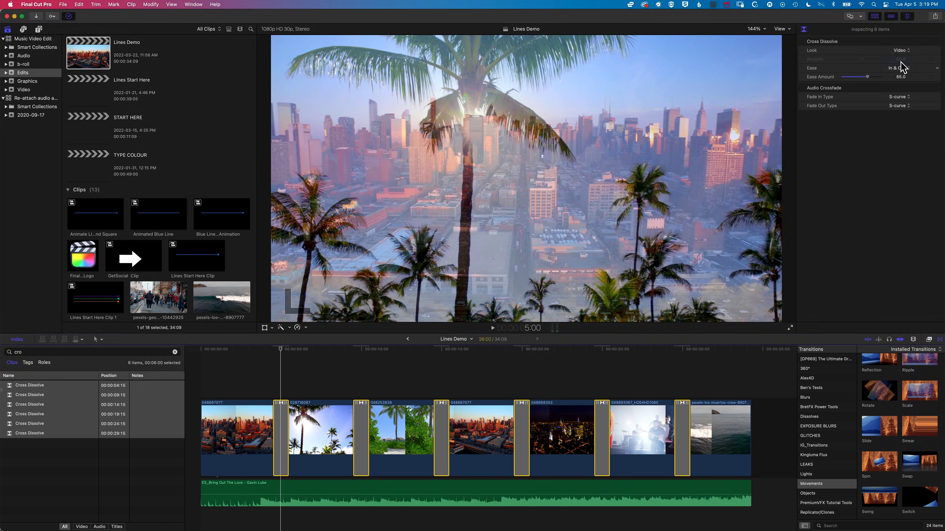
{"action": "left_click", "coordinate": [897, 68]}
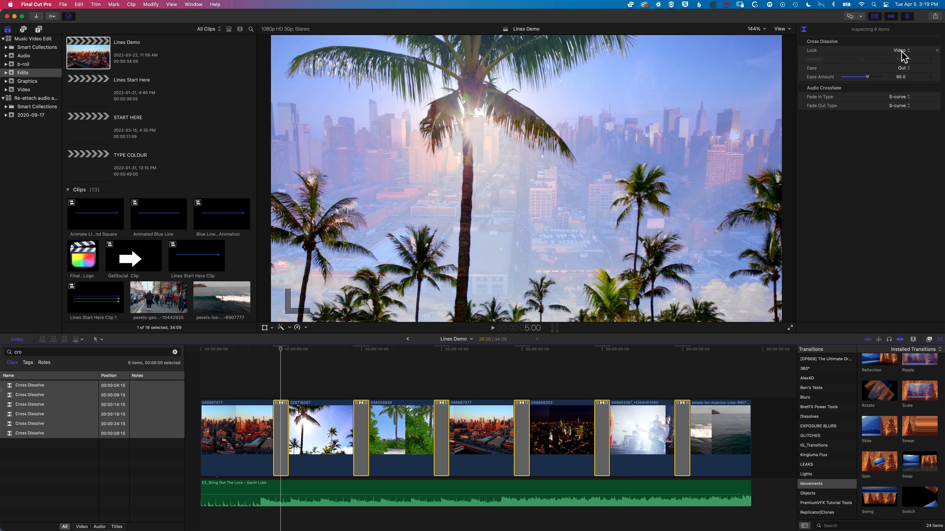
Try the Additive look, then settle on the Cold dissolve look
{"action": "left_click", "coordinate": [902, 50]}
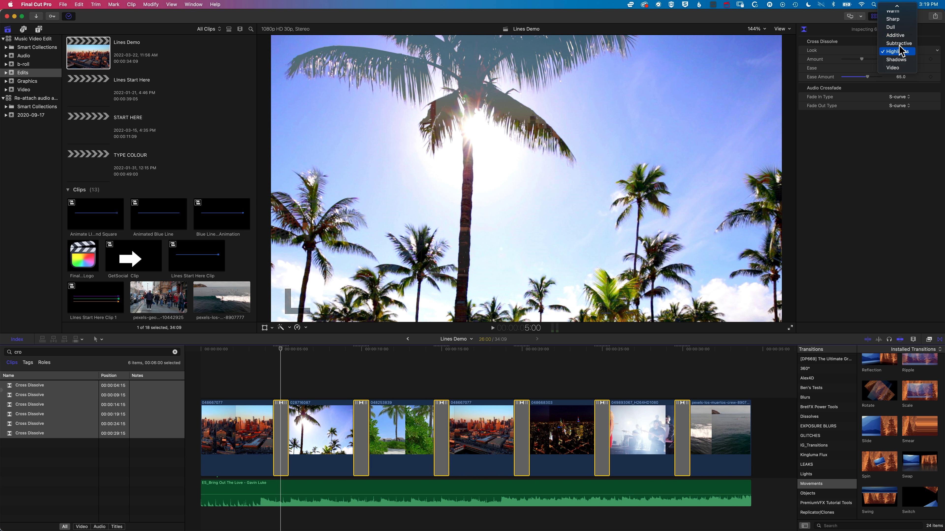
{"action": "left_click", "coordinate": [894, 35]}
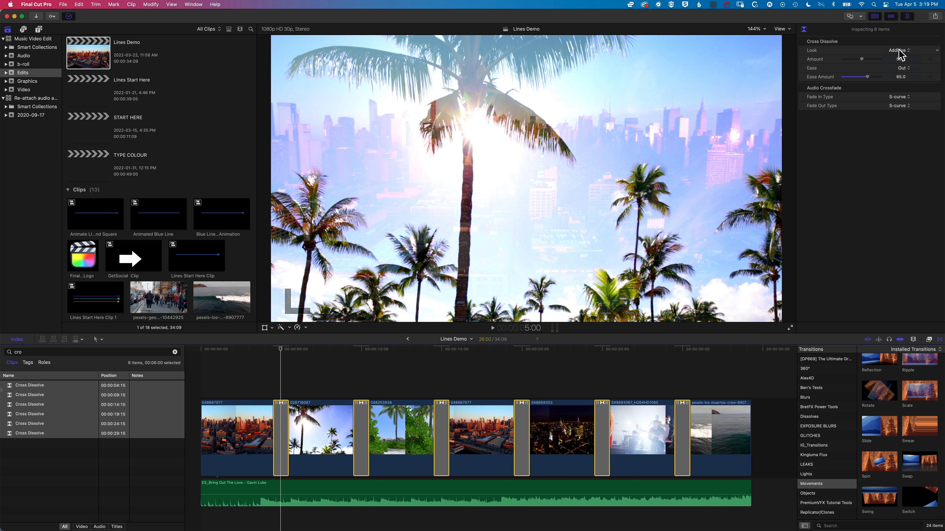
{"action": "left_click", "coordinate": [901, 51]}
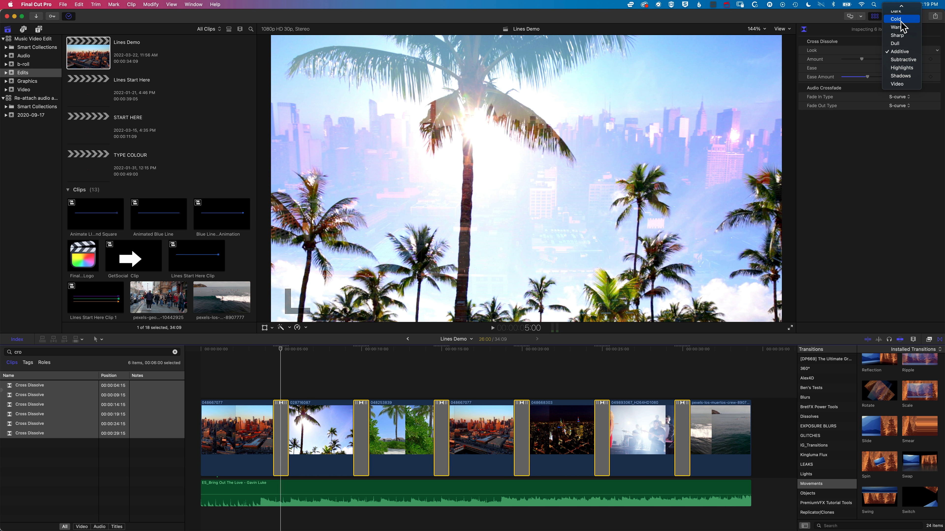
{"action": "left_click", "coordinate": [896, 18]}
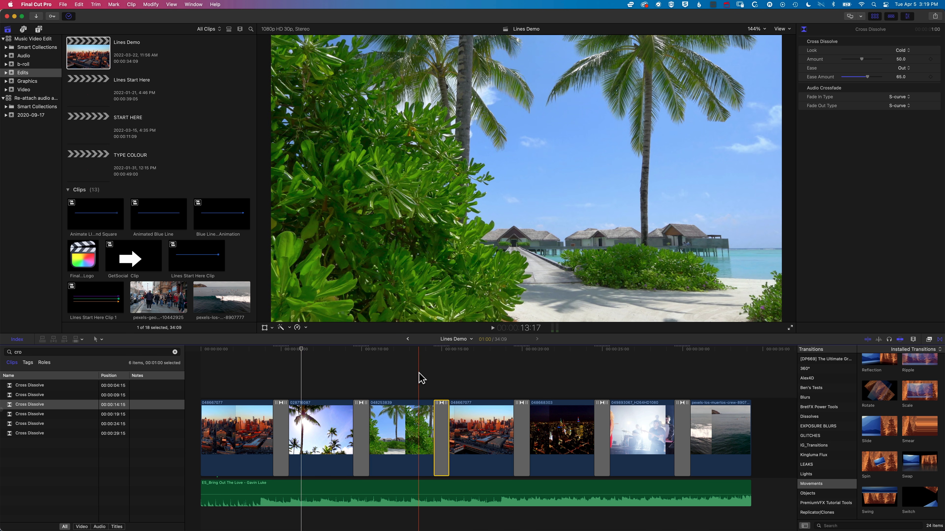
Check a Cross Dissolve's Inspector for Cold look and Out easing, then jump to the palm tree shot
{"action": "left_click", "coordinate": [239, 374]}
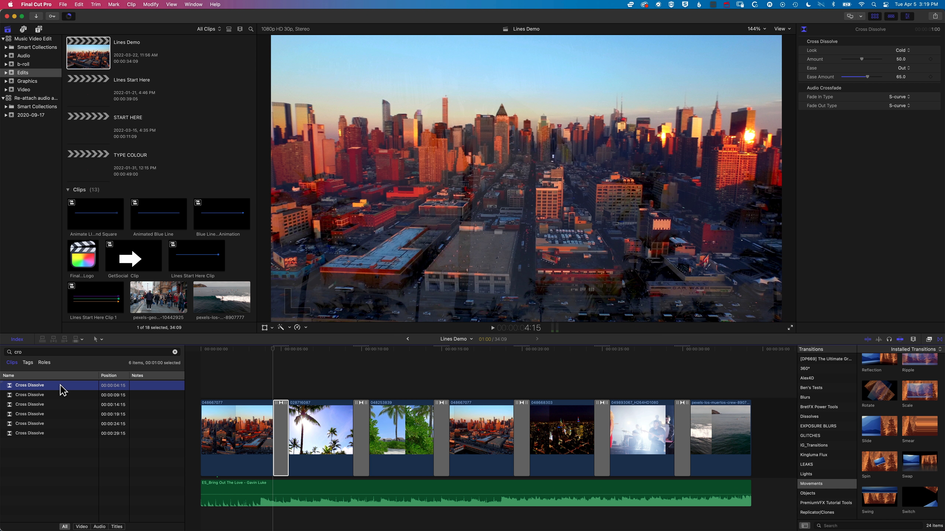
{"action": "mouse_move", "coordinate": [50, 436]}
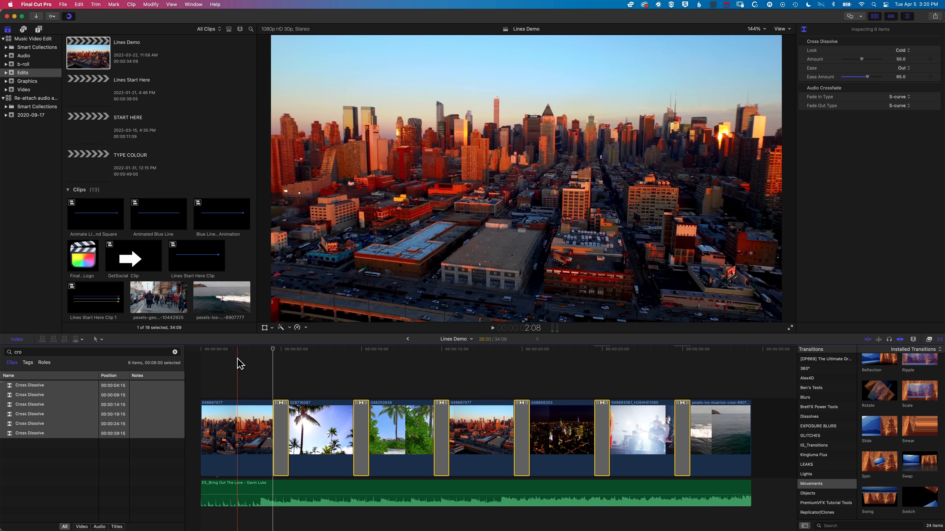
{"action": "left_click", "coordinate": [307, 353]}
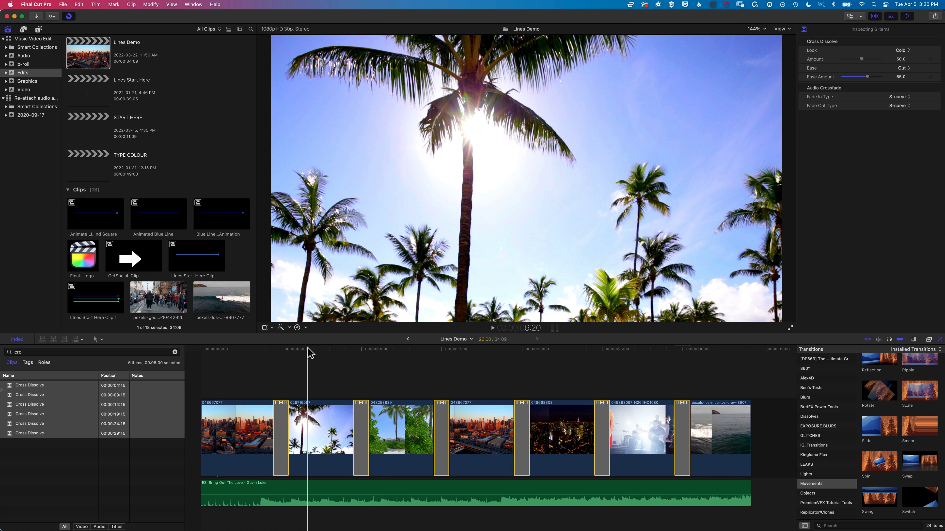
Change the selected transitions' duration to 02:15 via Control-D and confirm
{"action": "key", "text": "ctrl+d"}
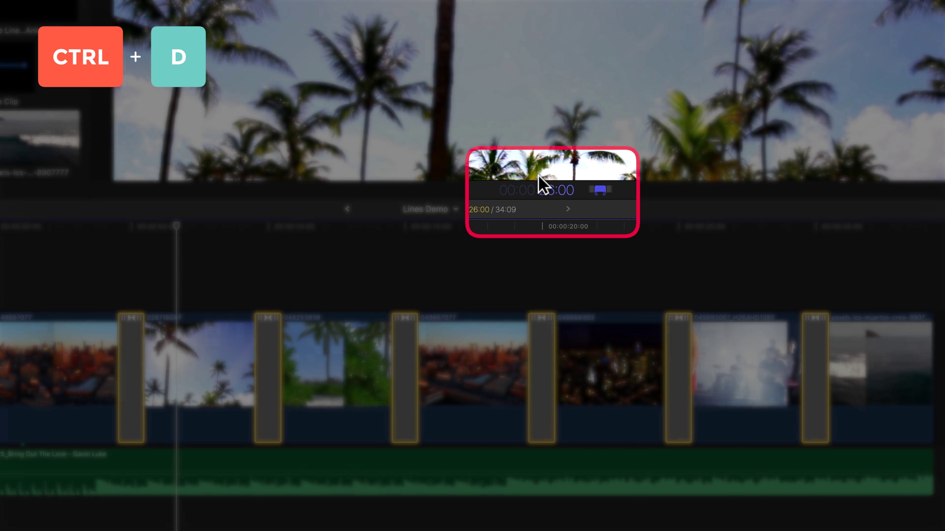
{"action": "key", "text": "ctrl+d"}
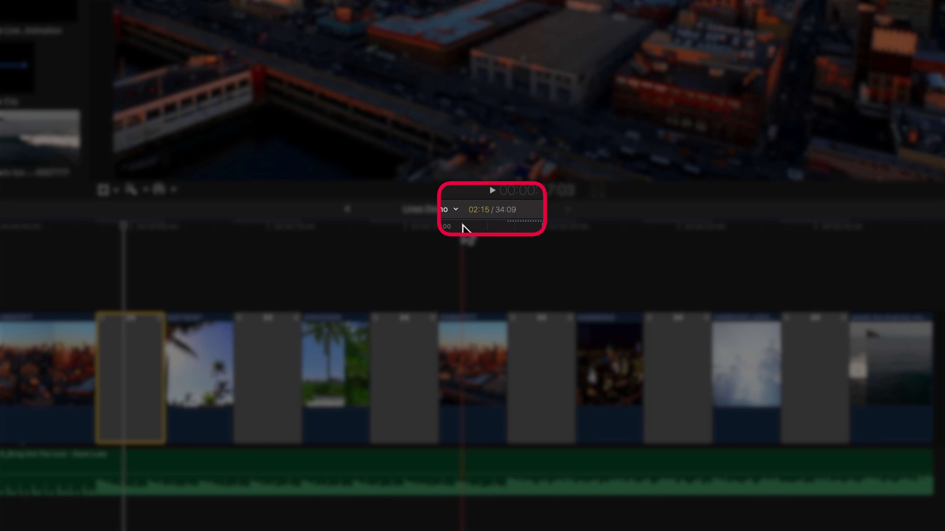
{"action": "left_click", "coordinate": [491, 190]}
{"action": "type", "text": "cro"}
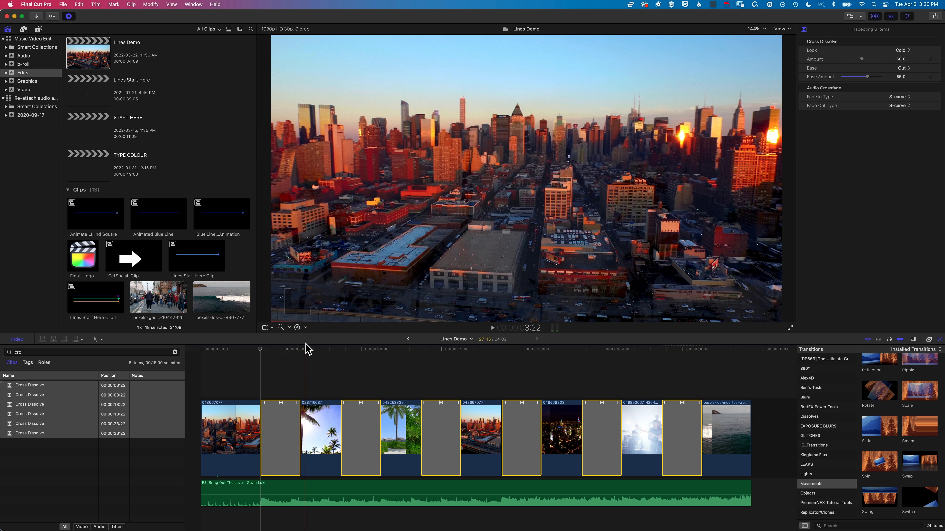
{"action": "left_click", "coordinate": [291, 349]}
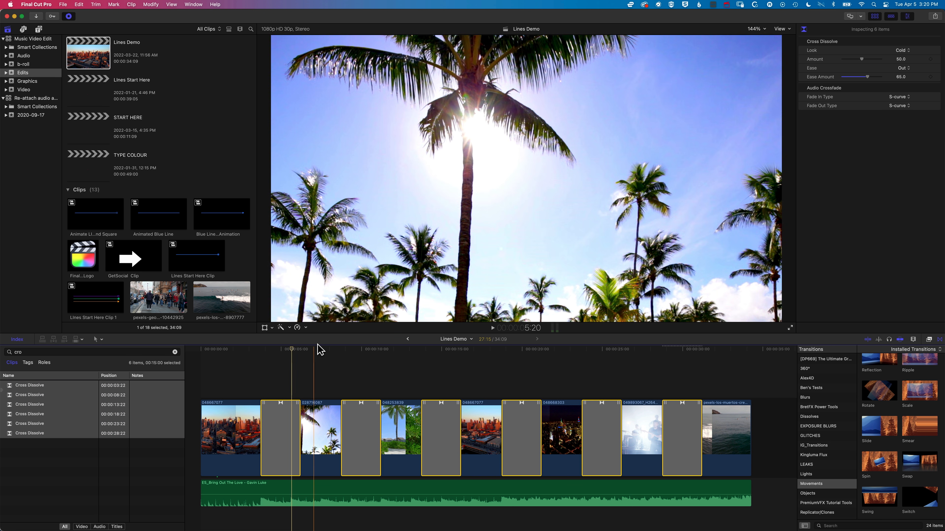